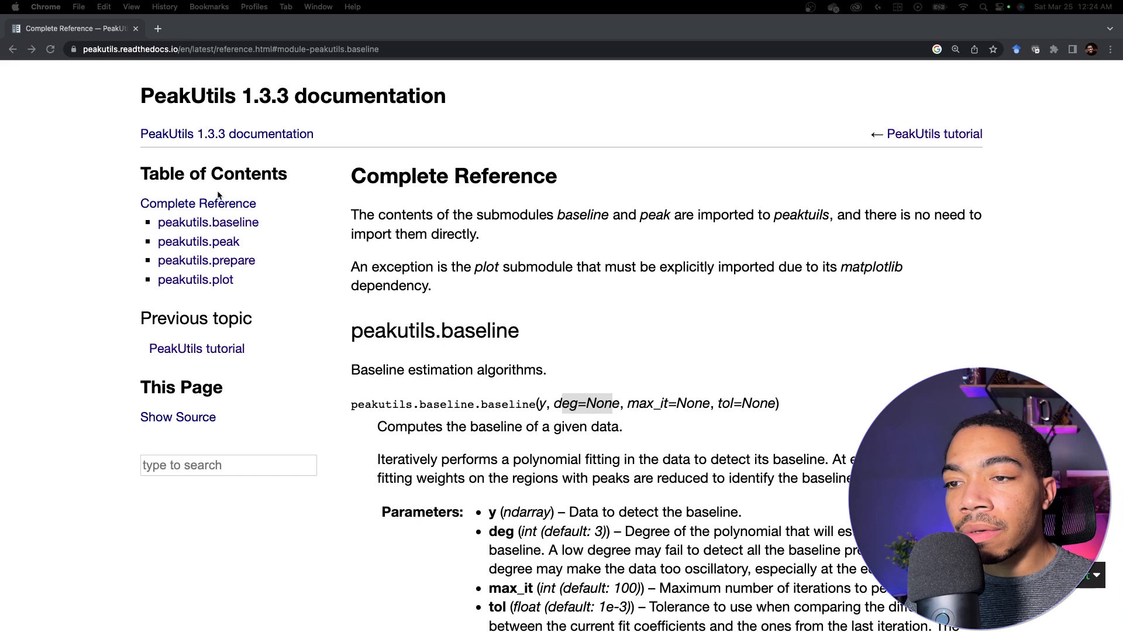
Comment out the peakutils pip install line and run the cells to plot the raw E. coli spectrum.
scroll("down", 3)
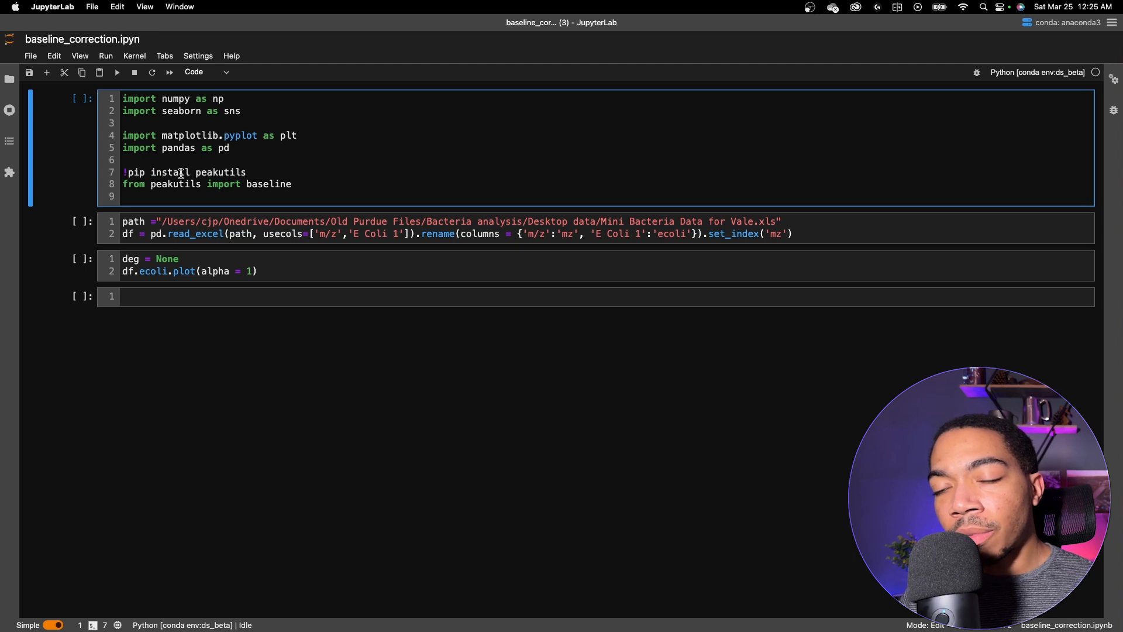
mouse_move(783, 112)
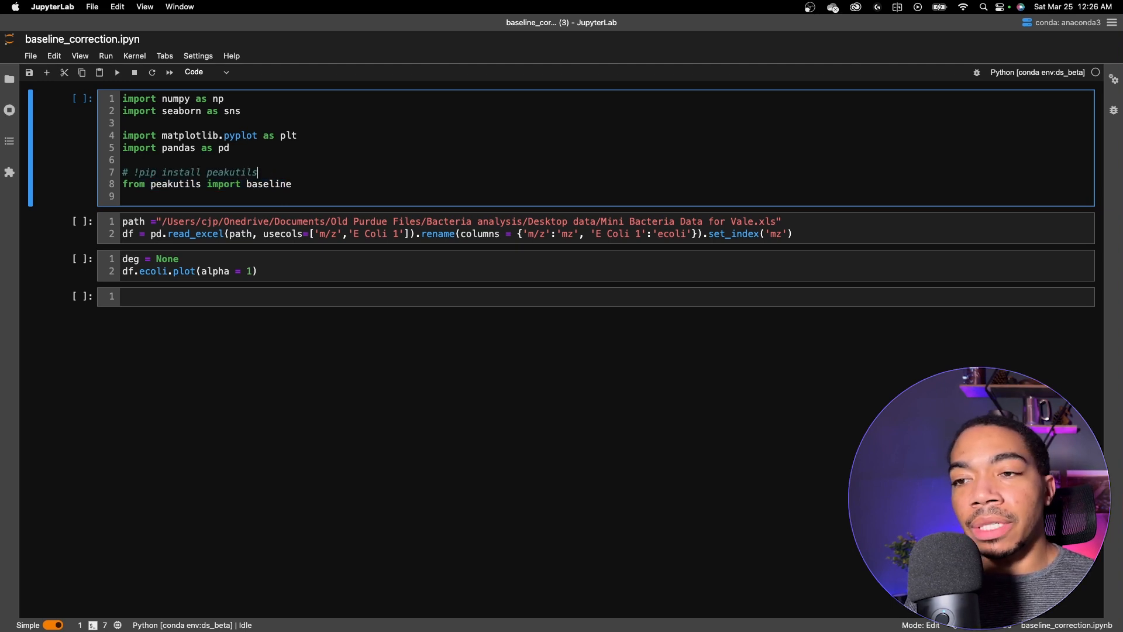
key("shift+enter")
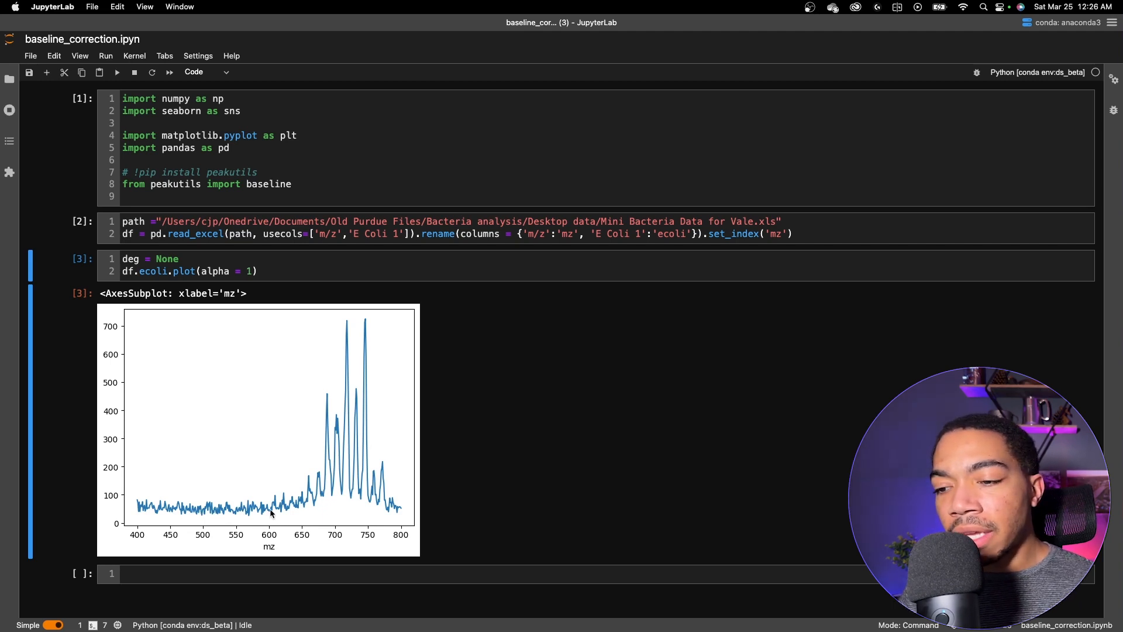
mouse_move(335, 501)
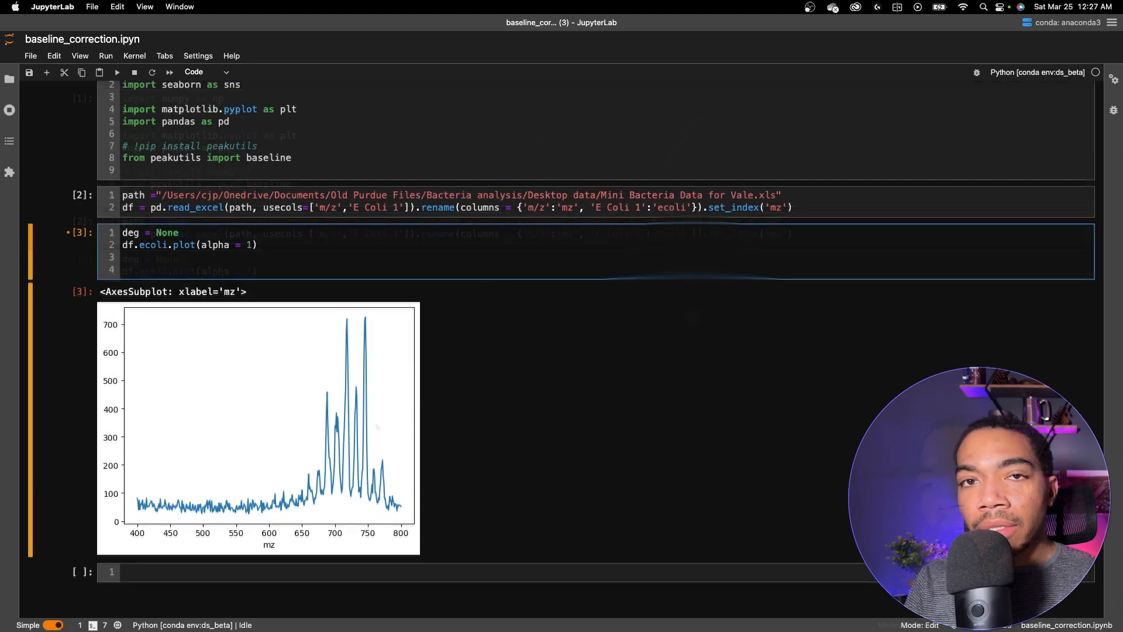
Add bl = baseline(df.ecoli, deg = deg) to the plotting cell.
key("cmd+s")
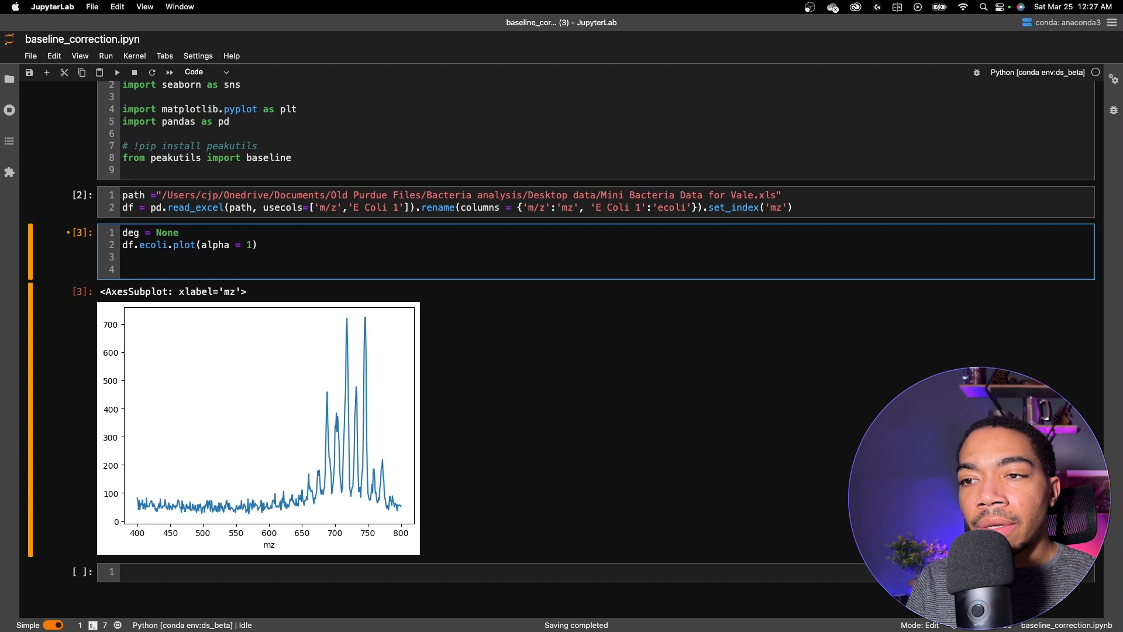
type("bl = base")
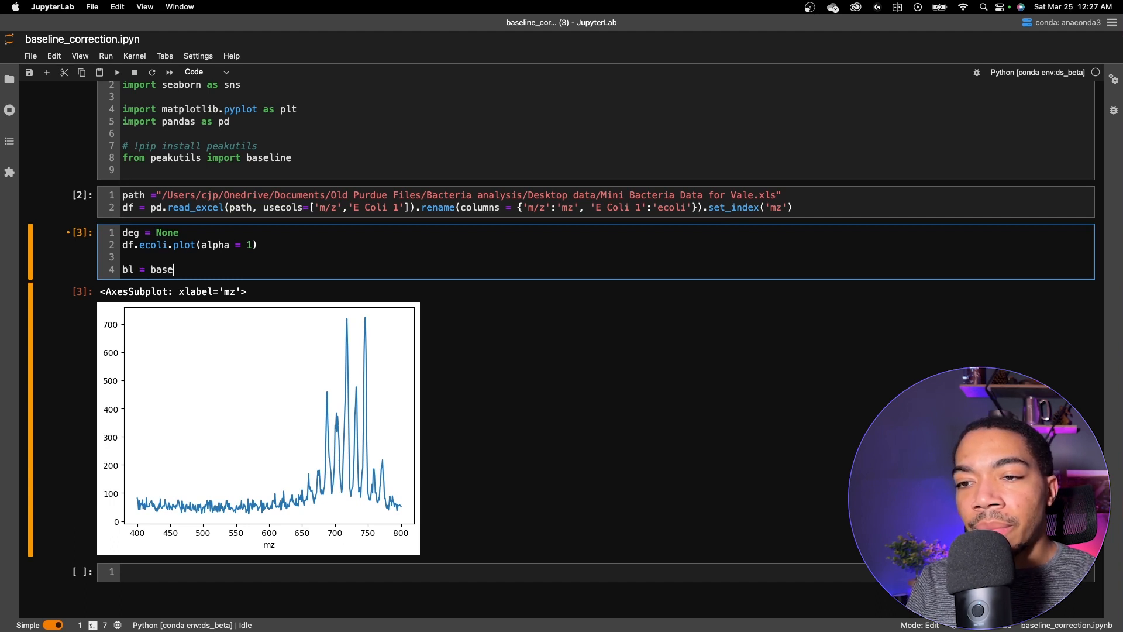
type("line()")
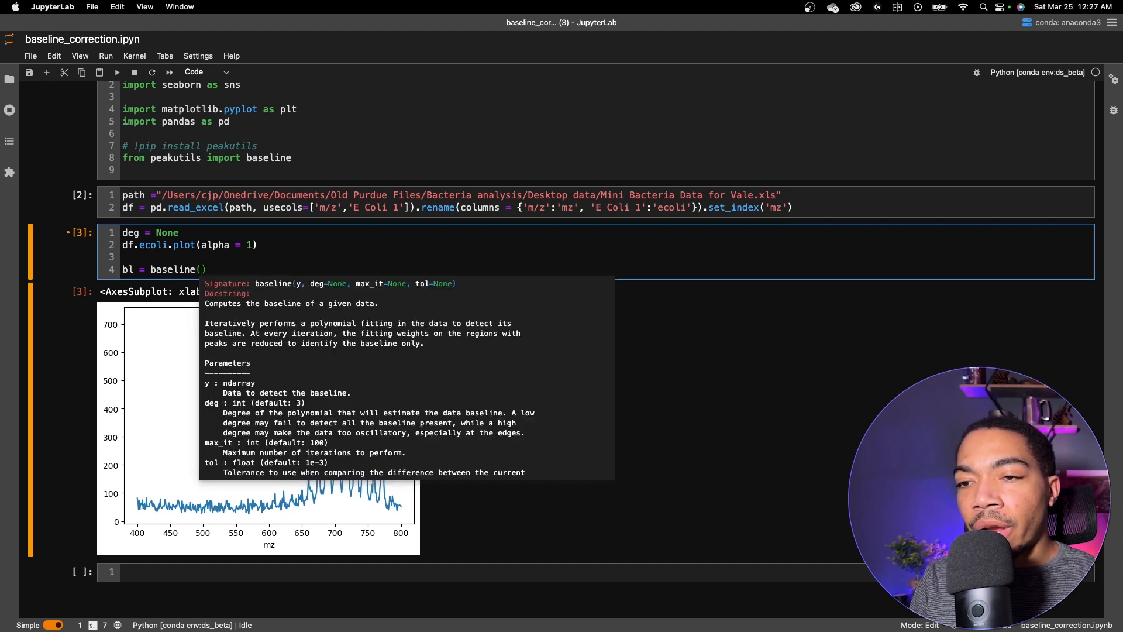
type("df.ecoli, deg = deg")
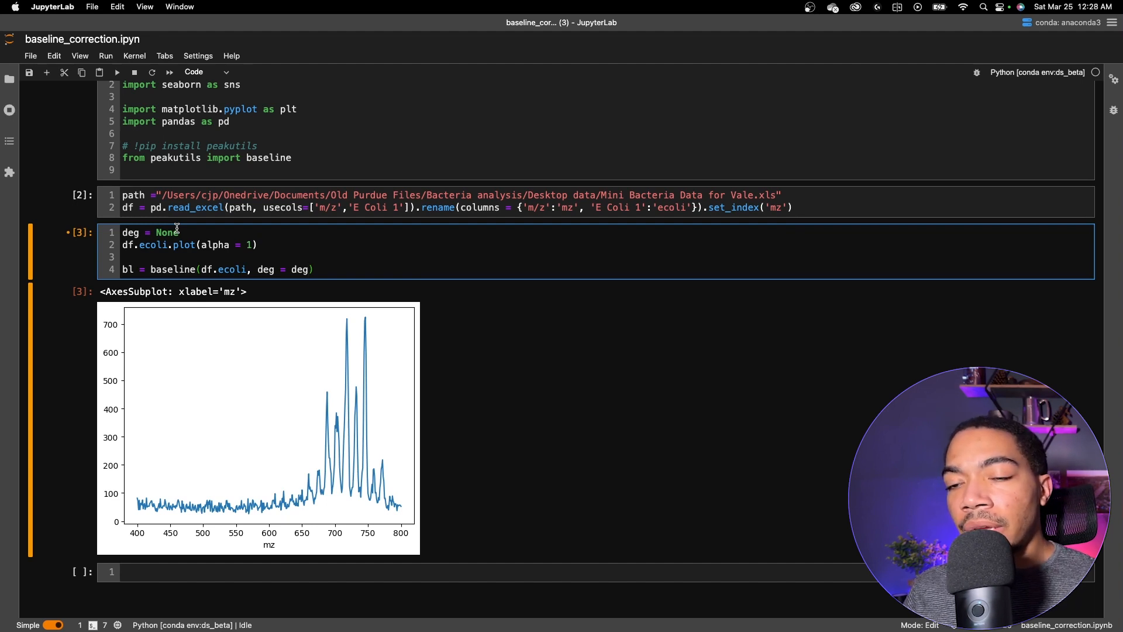
left_click(294, 269)
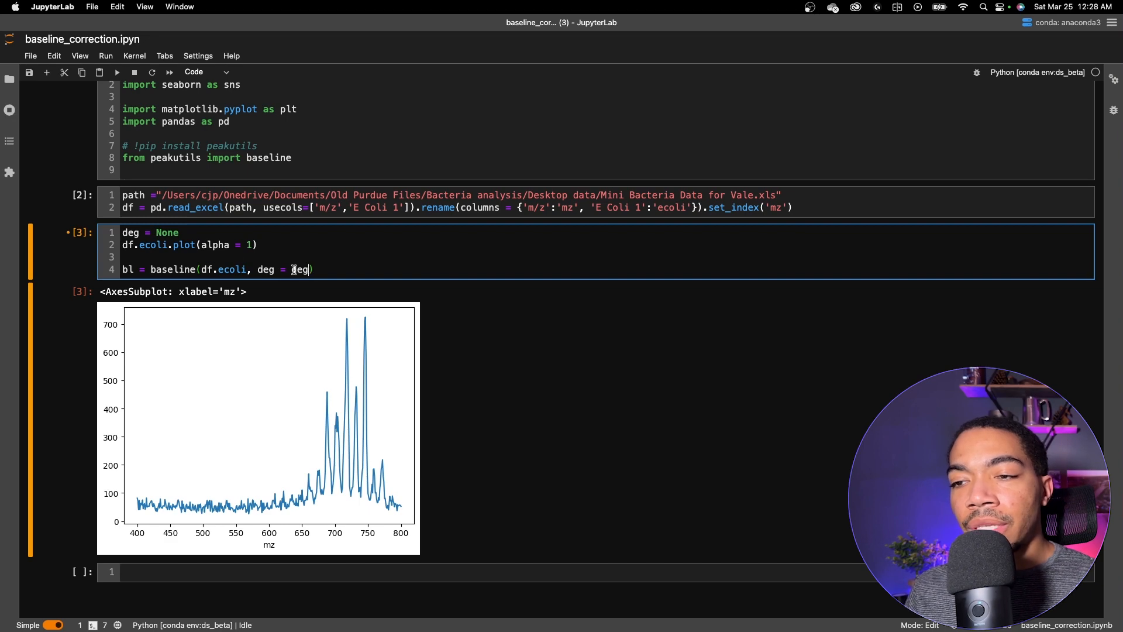
Add sns.lineplot(bl) below it to plot the computed baseline.
key("Shift+Enter")
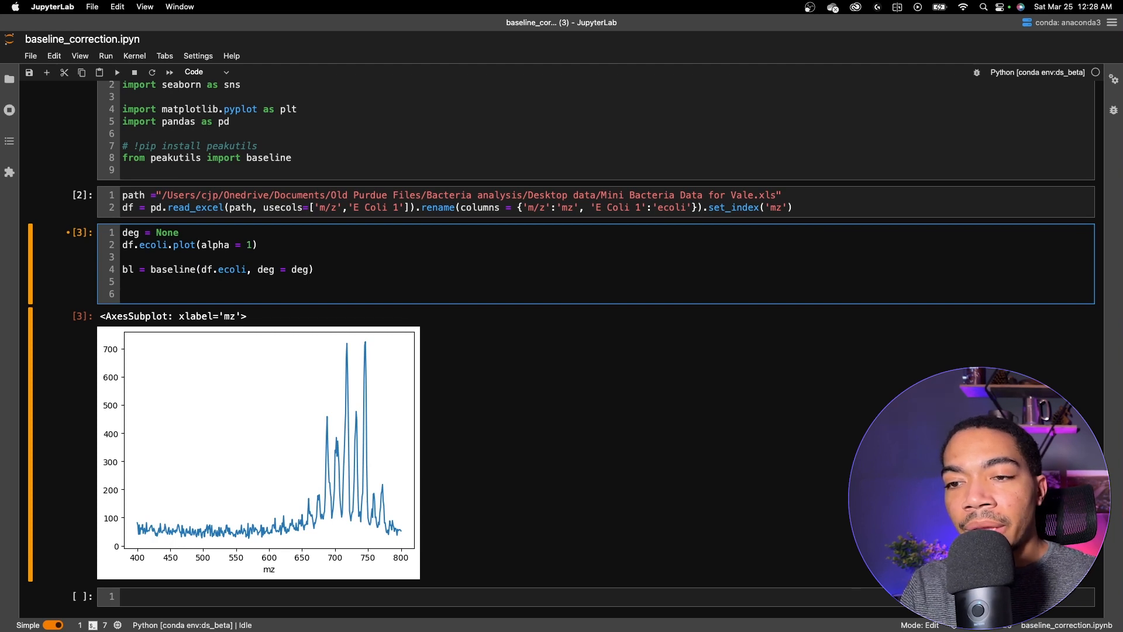
type("sns.lineplot")
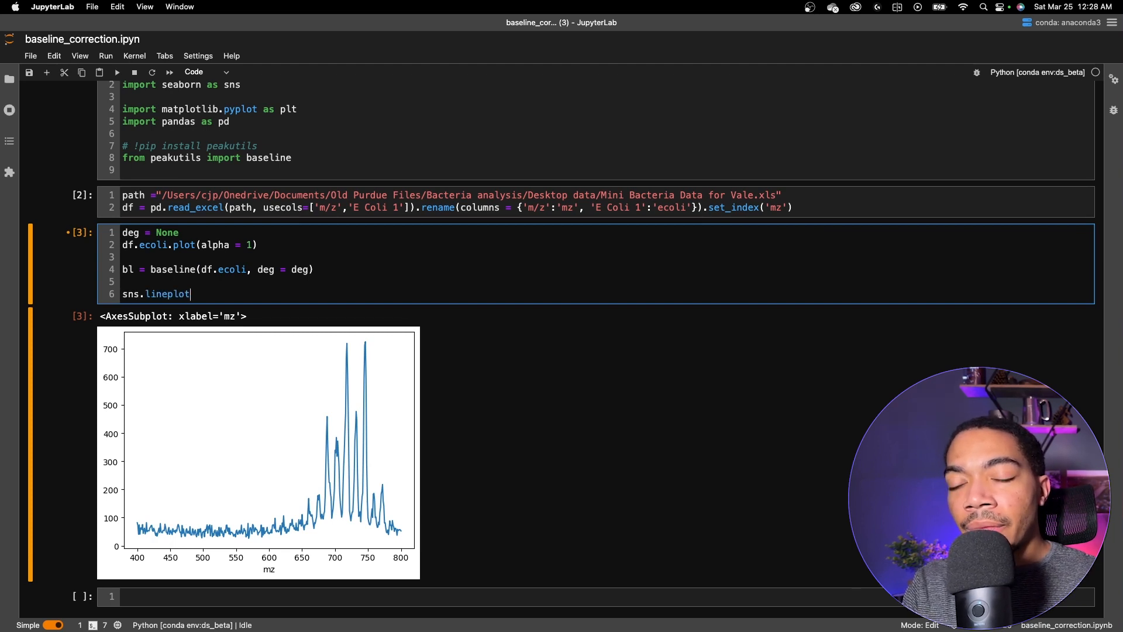
type("(bl)")
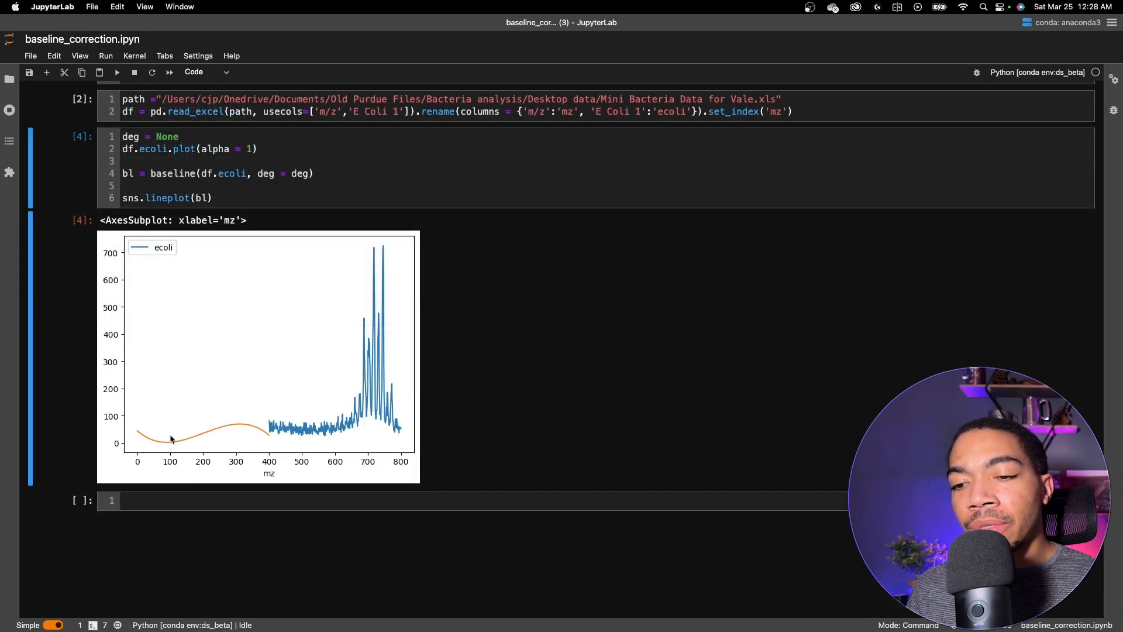
mouse_move(265, 438)
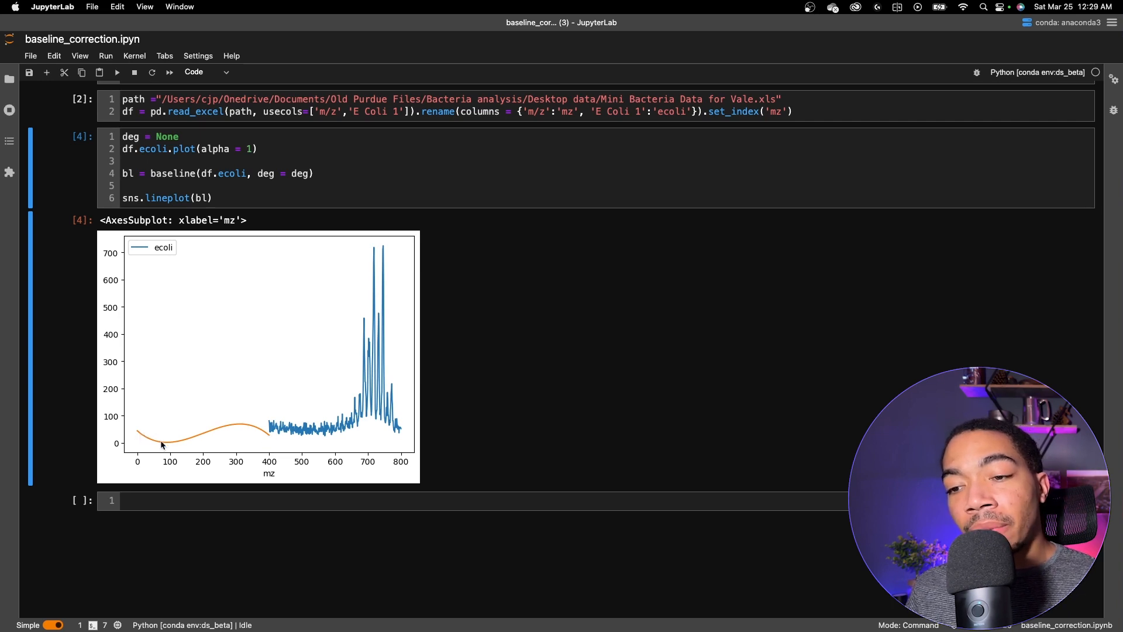
mouse_move(274, 438)
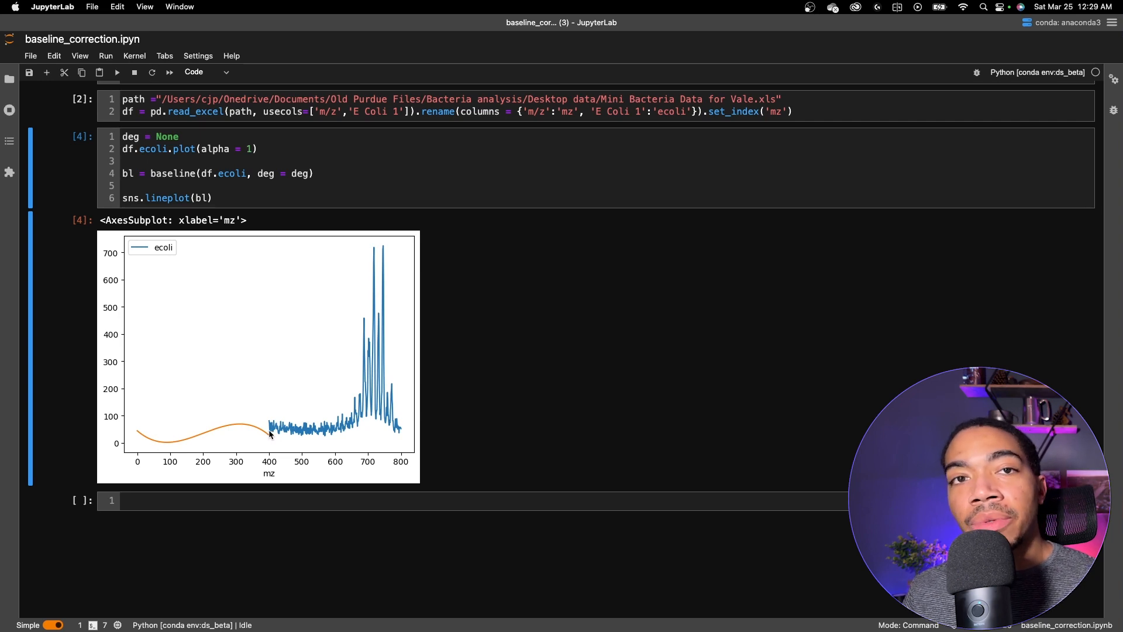
Change the baseline plot to sns.lineplot(y = bl, x = df.index) so it aligns with m/z.
left_click(207, 198)
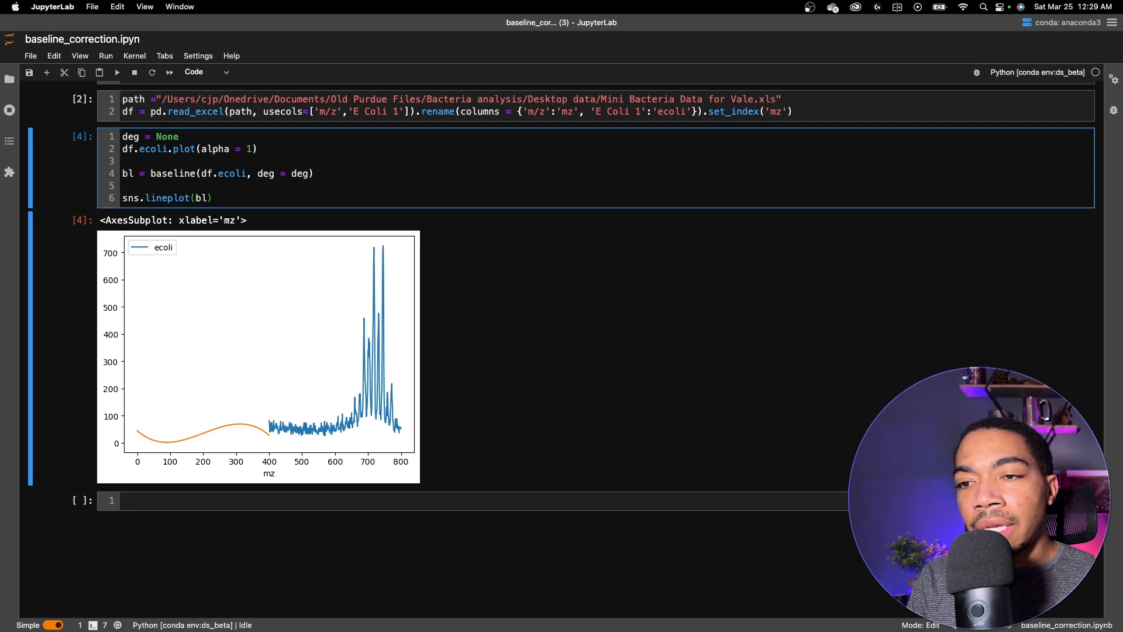
type("y =")
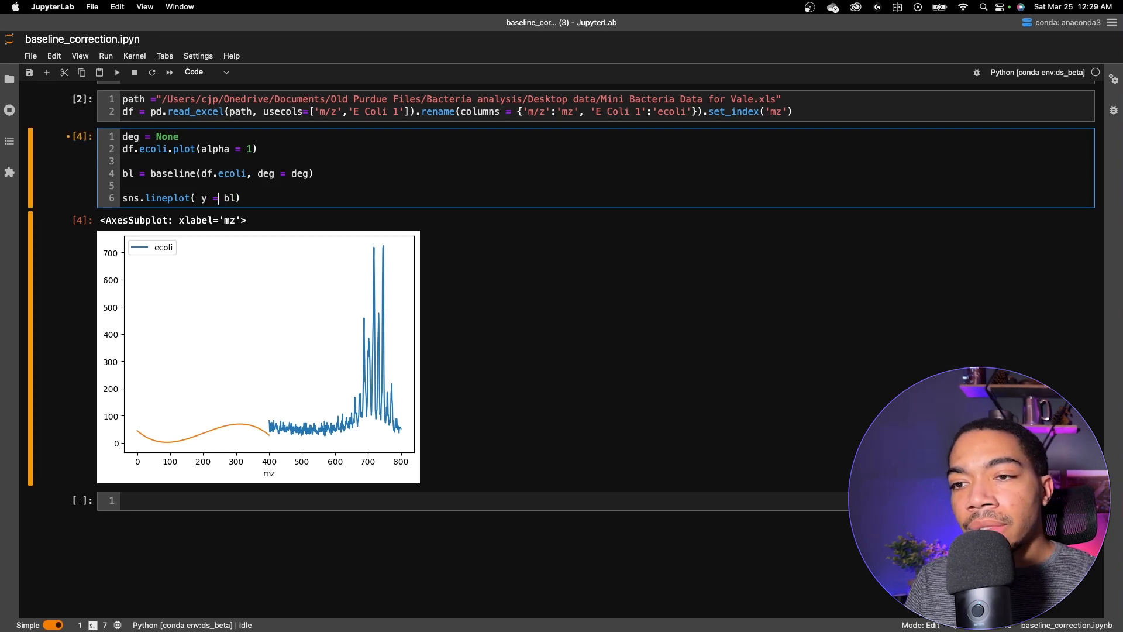
type(", x = df.in")
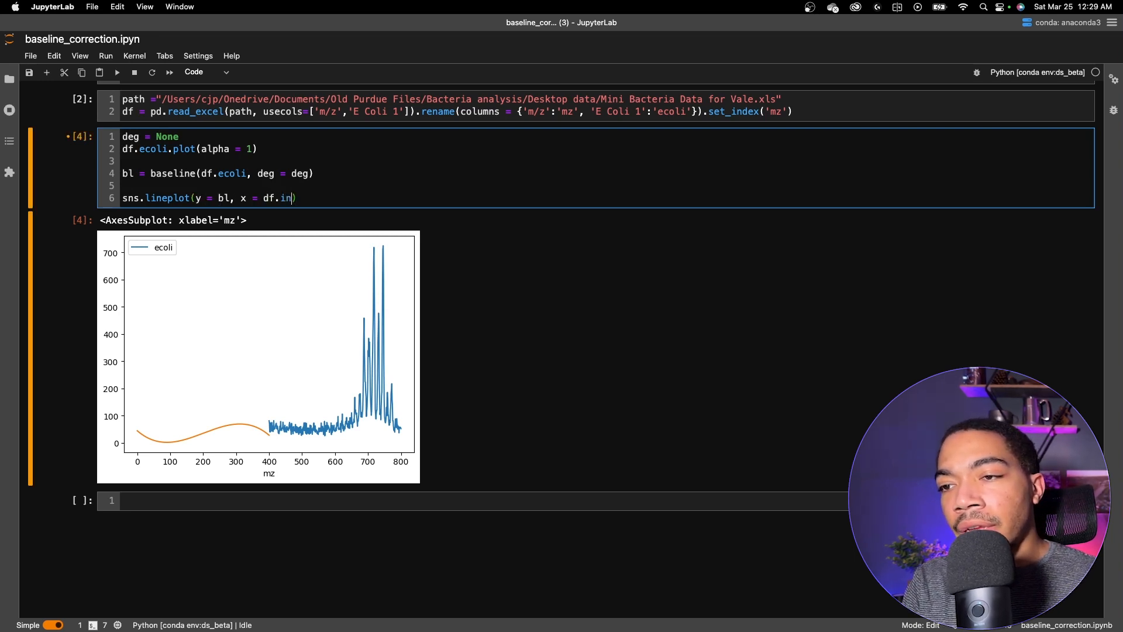
type("dex")
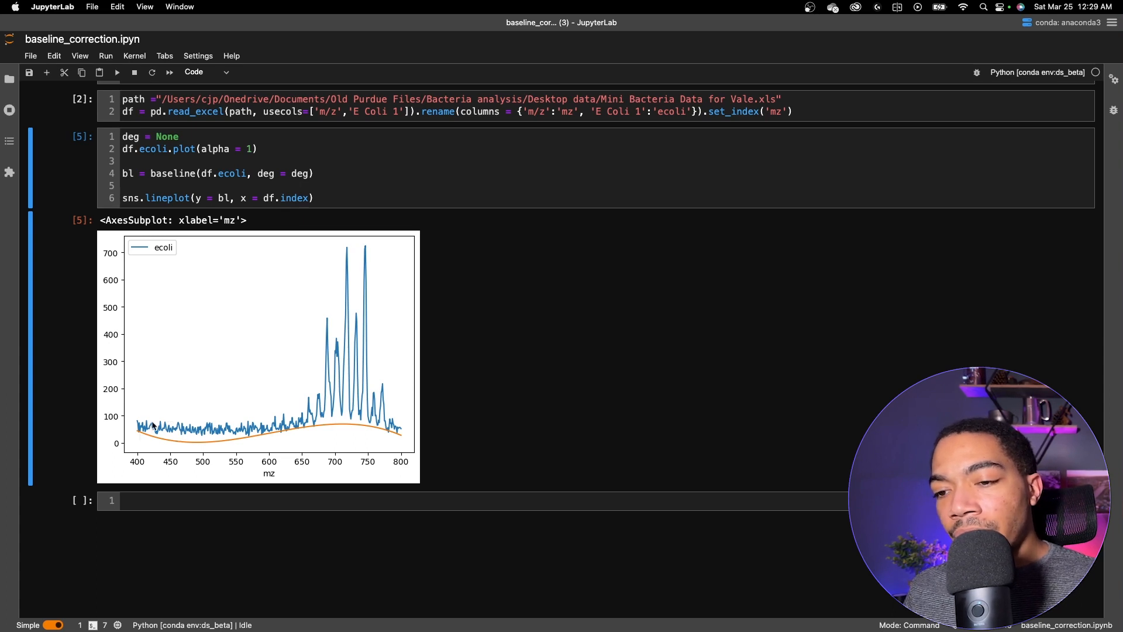
mouse_move(373, 426)
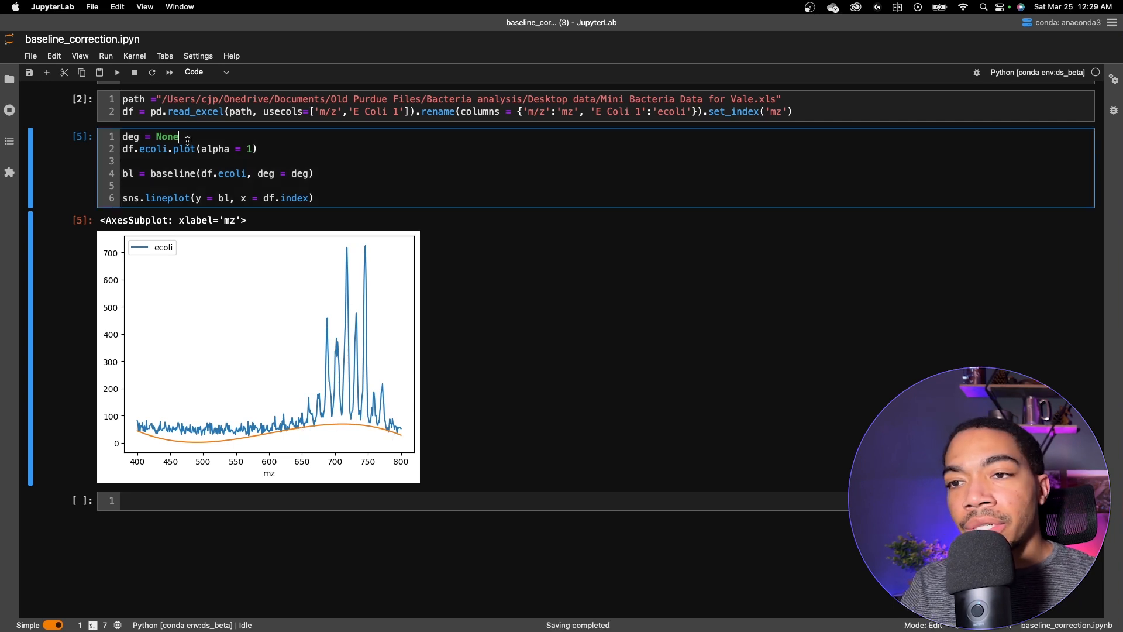
Try baseline polynomial degrees 2, 3 and 4, rerunning the cell to compare fits.
type("2")
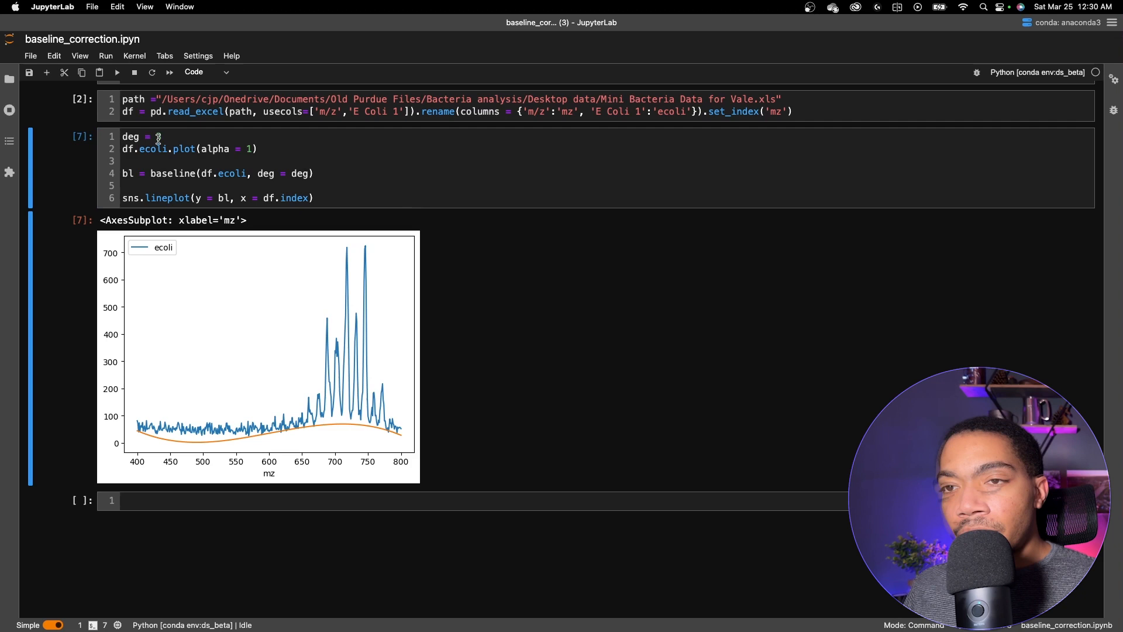
type("3")
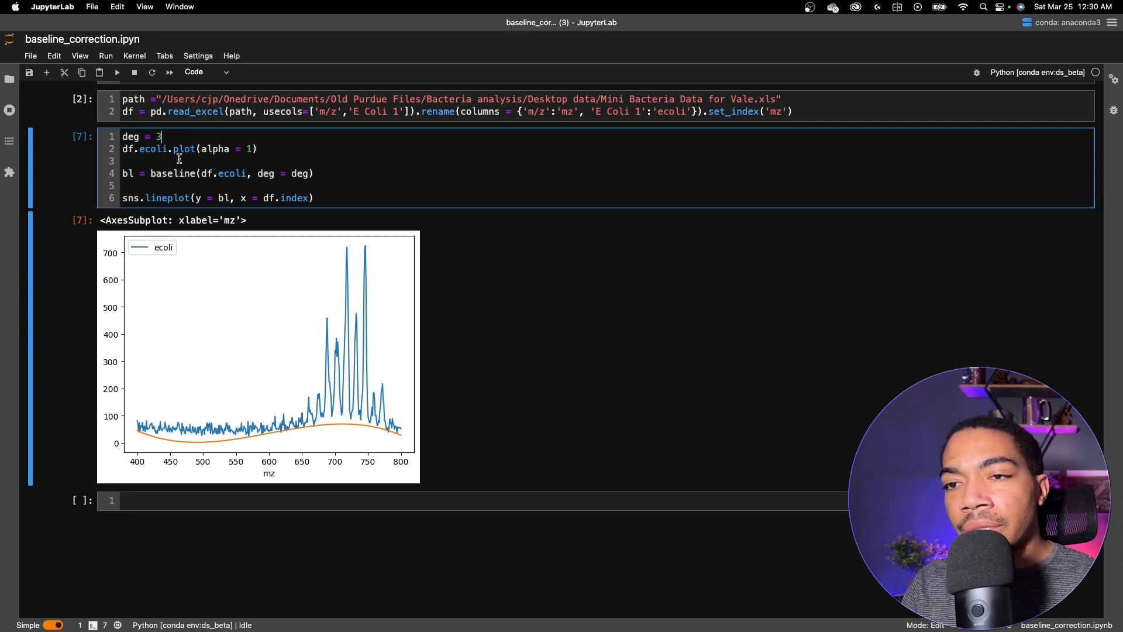
type("4")
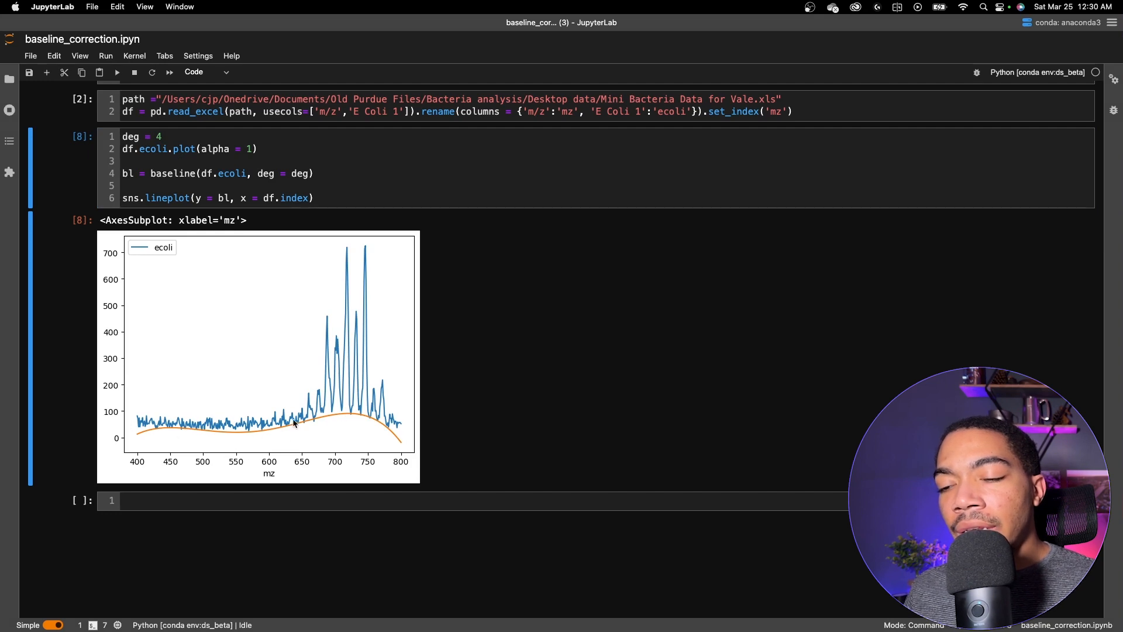
mouse_move(120, 448)
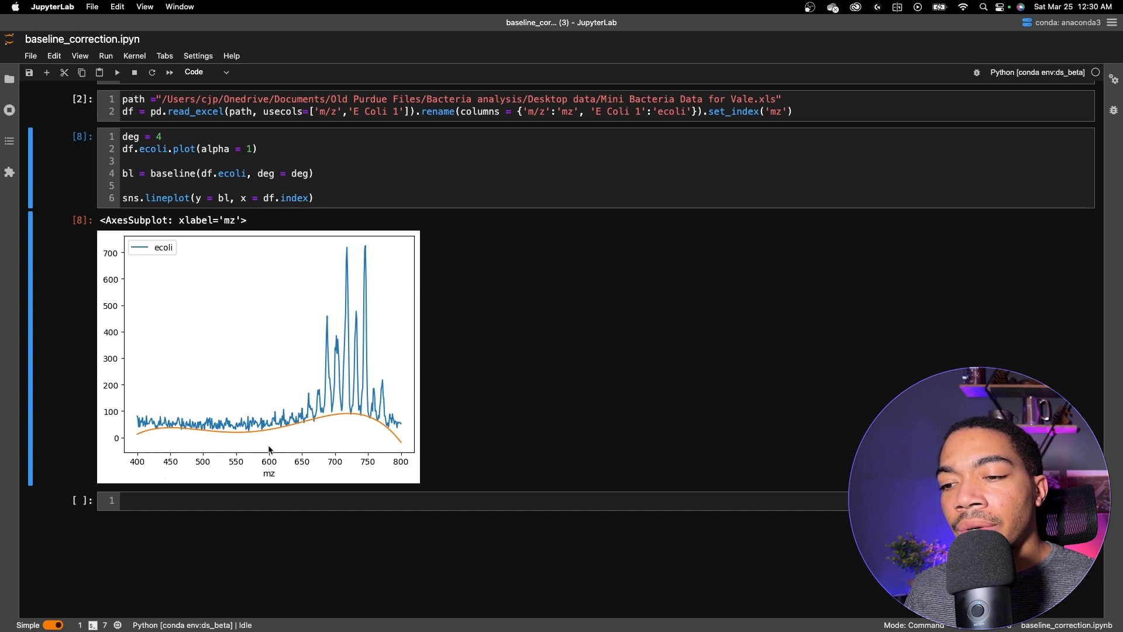
mouse_move(306, 421)
type("5")
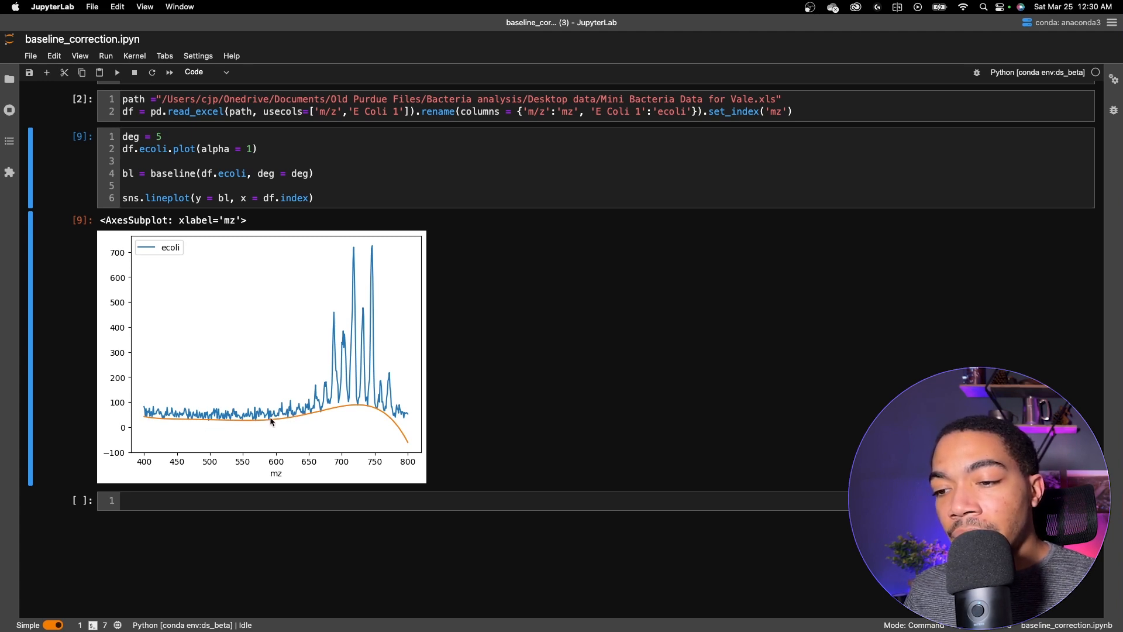
mouse_move(395, 425)
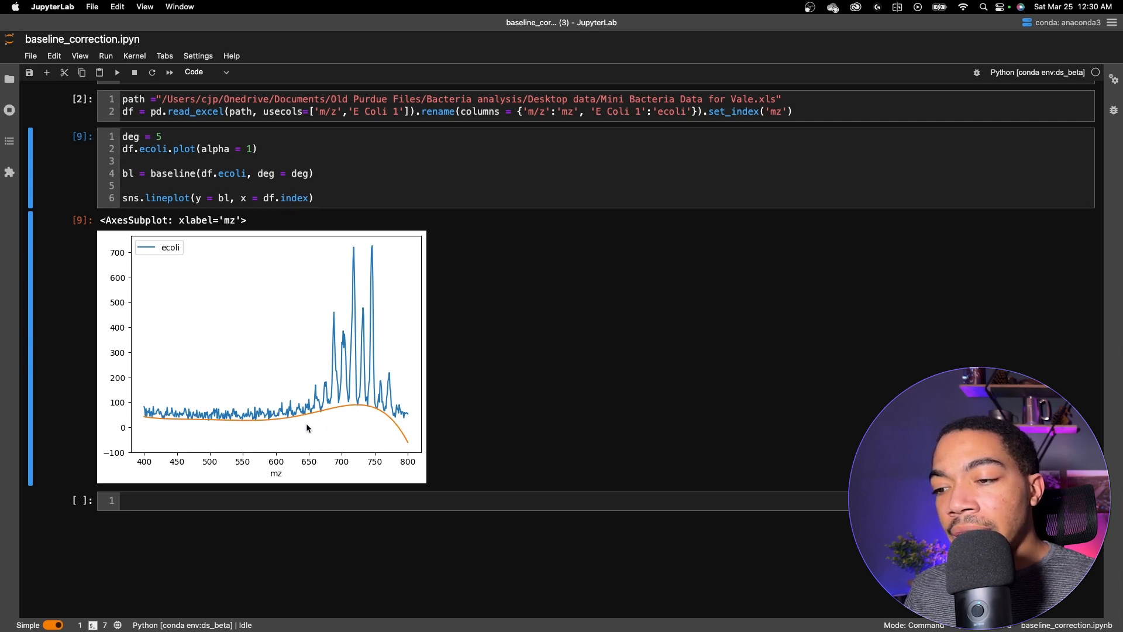
mouse_move(401, 418)
type("df.ecoli - b")
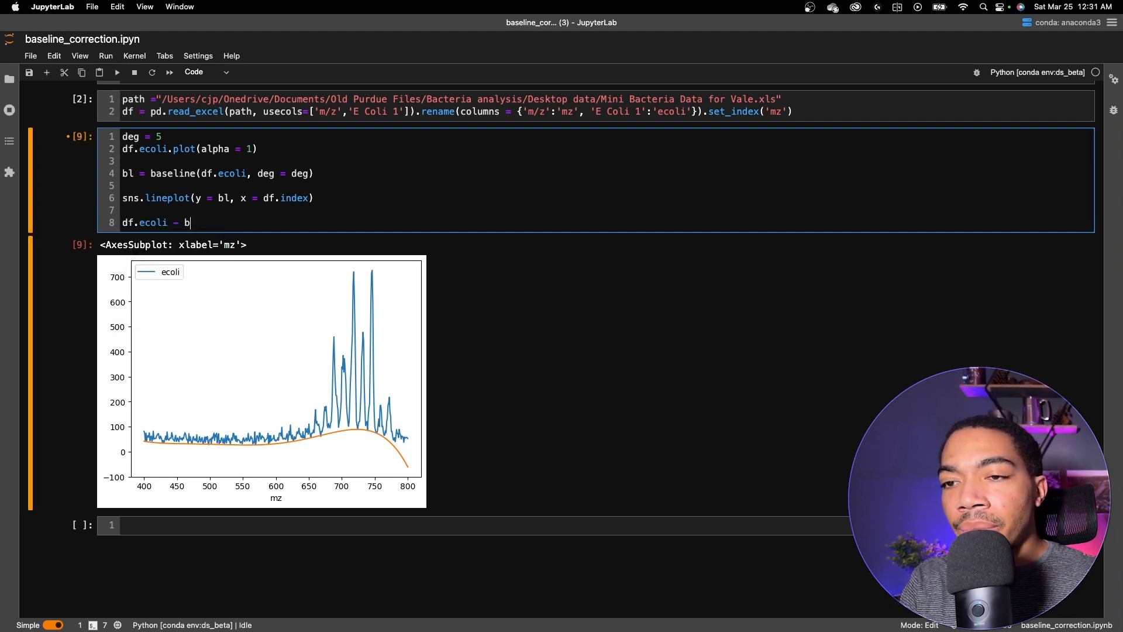
Add a sns.lineplot of df.ecoli - bl against df.index and fade a plot with alpha 0.2.
type("l")
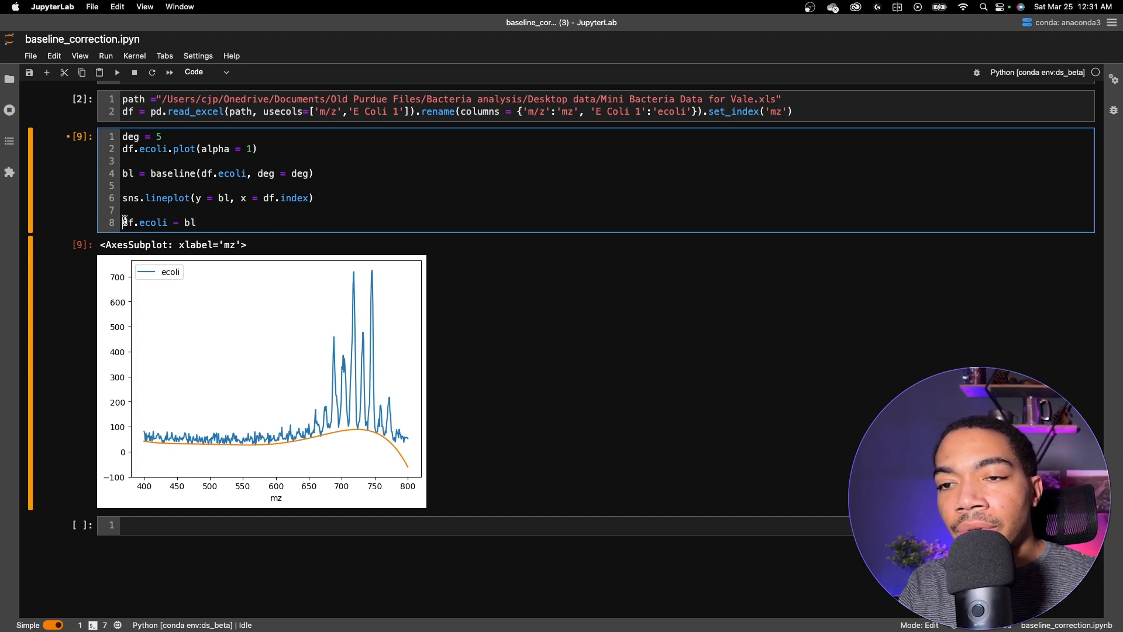
type("sns.")
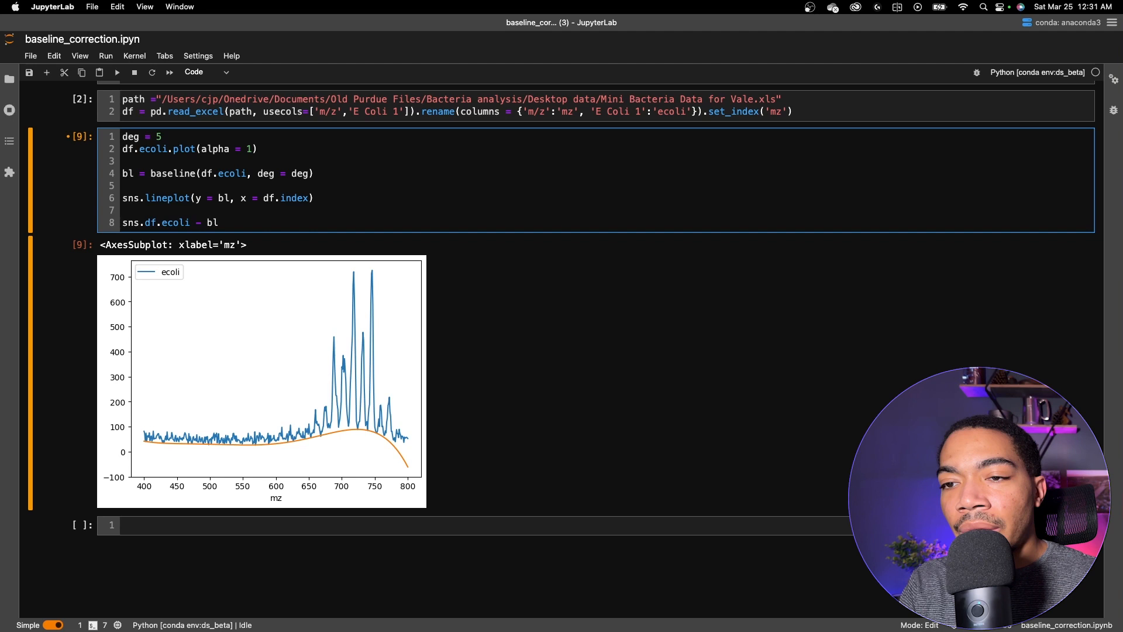
type("lineplot(y  = (")
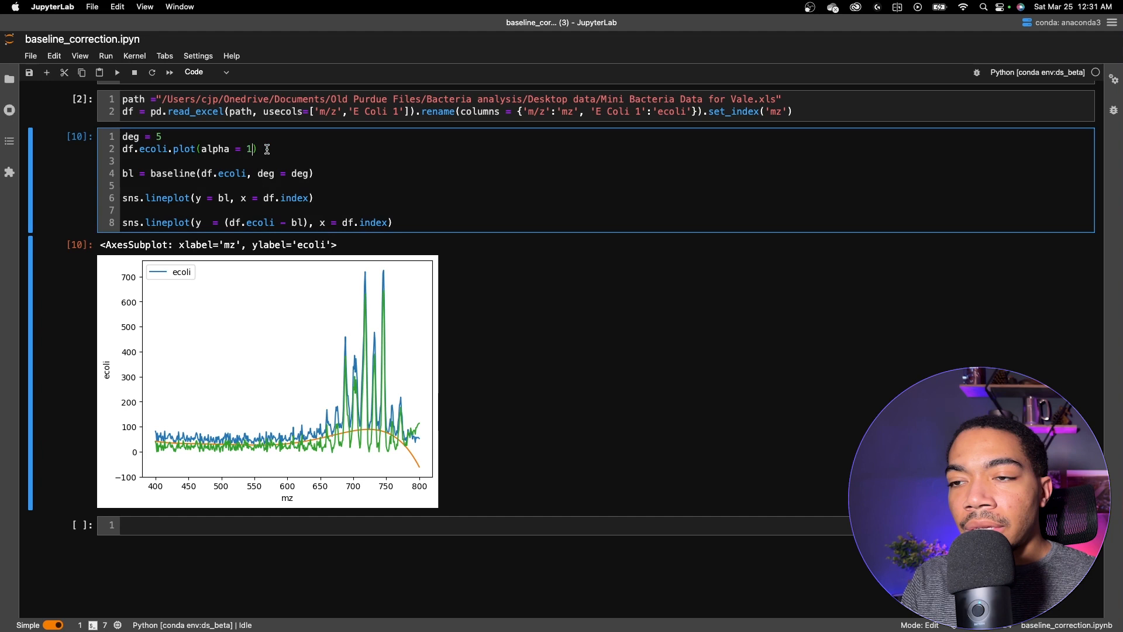
type(", alpha =")
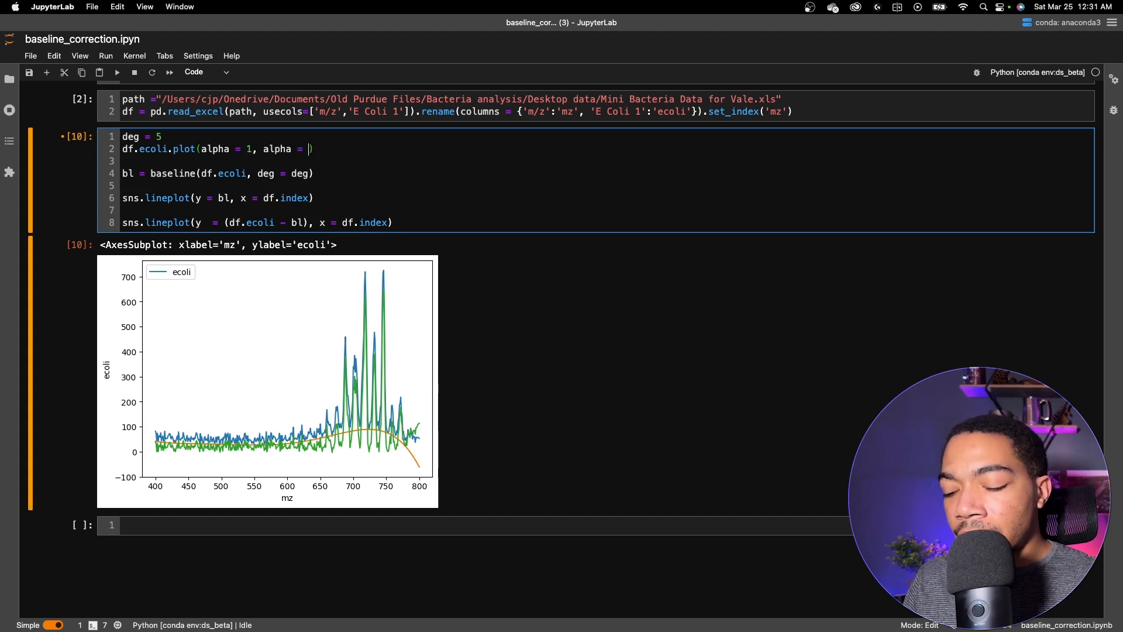
type("0.2")
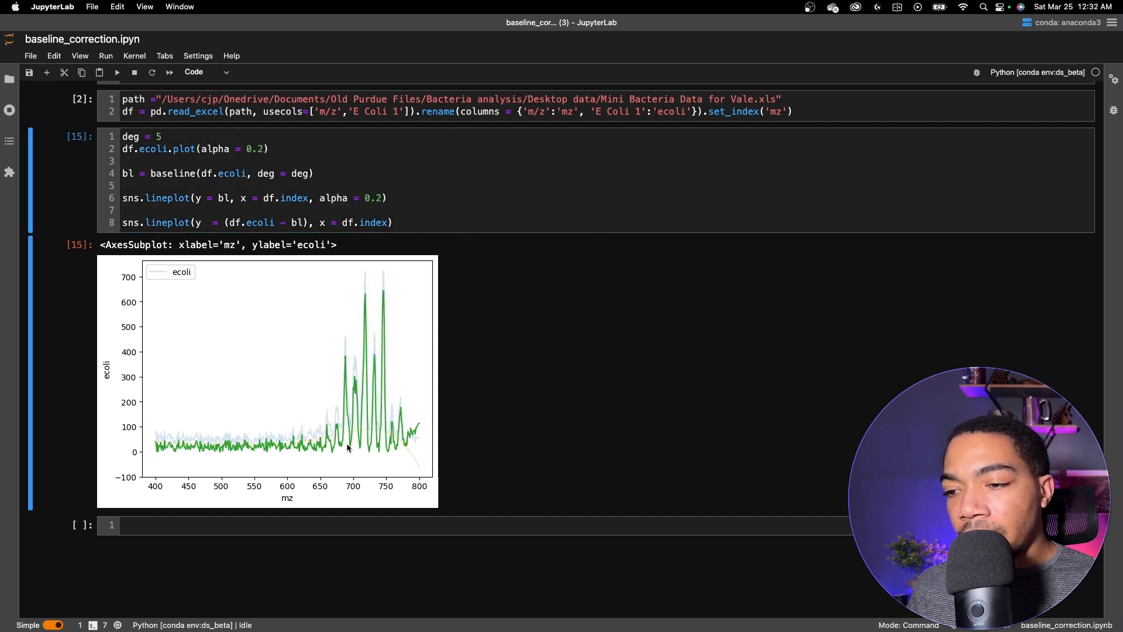
mouse_move(411, 440)
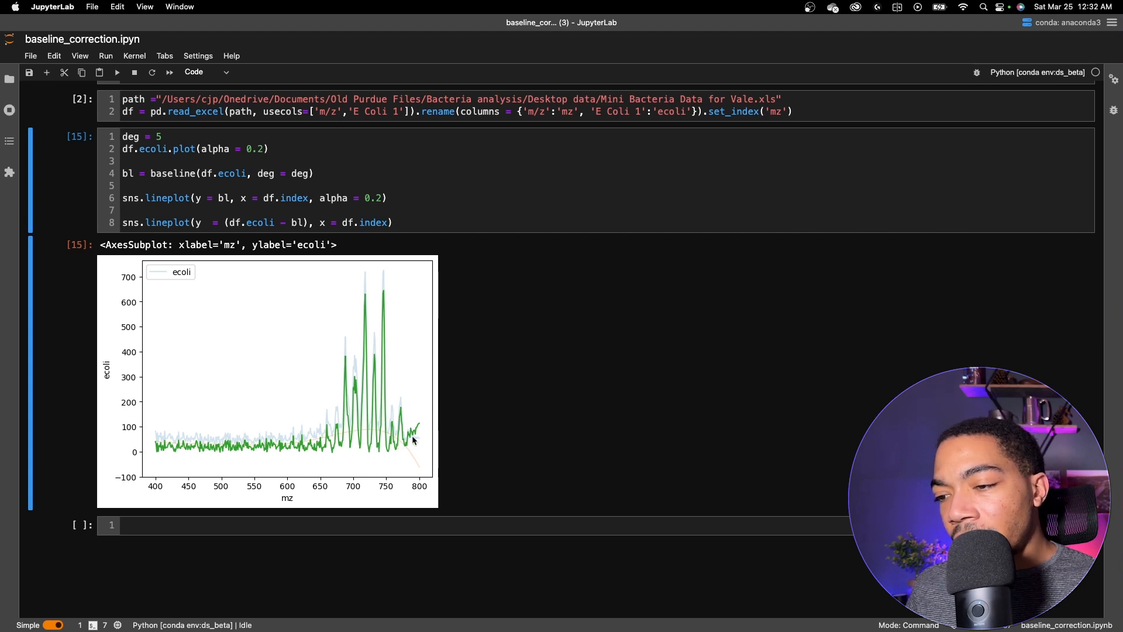
Edit the baseline polynomial degree, setting it to 6.
left_click(163, 137)
type("6")
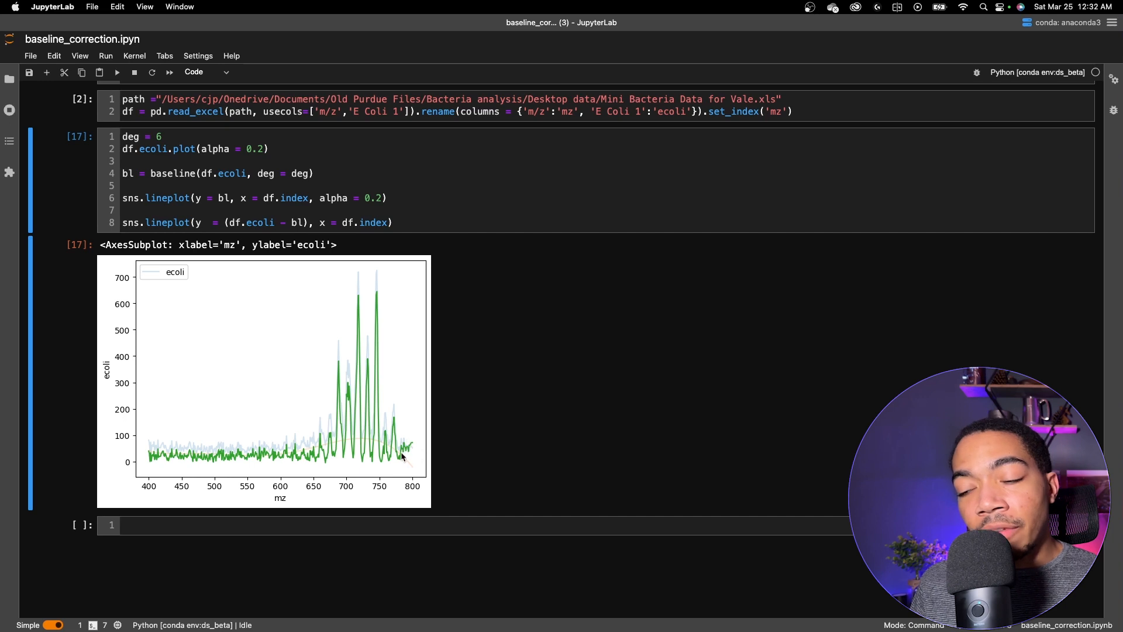
mouse_move(401, 382)
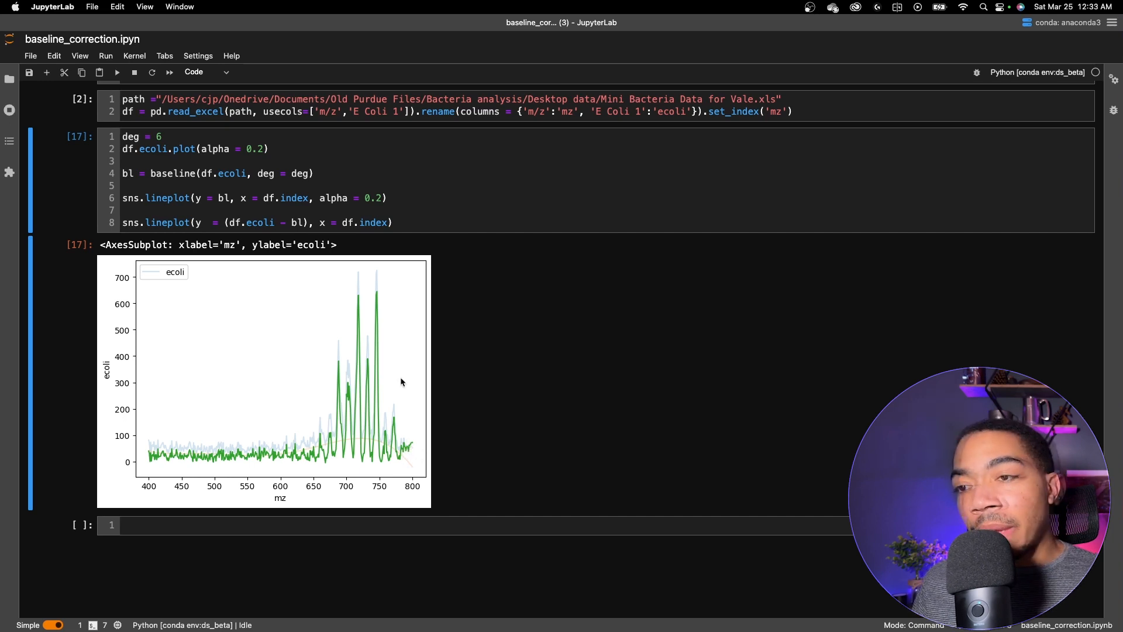
mouse_move(387, 441)
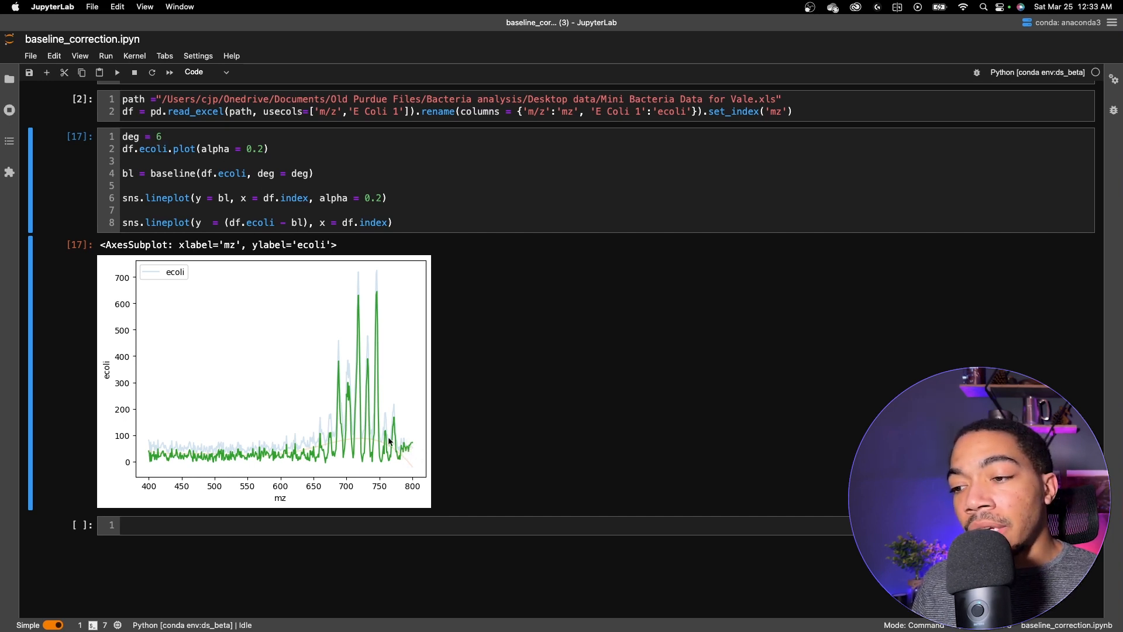